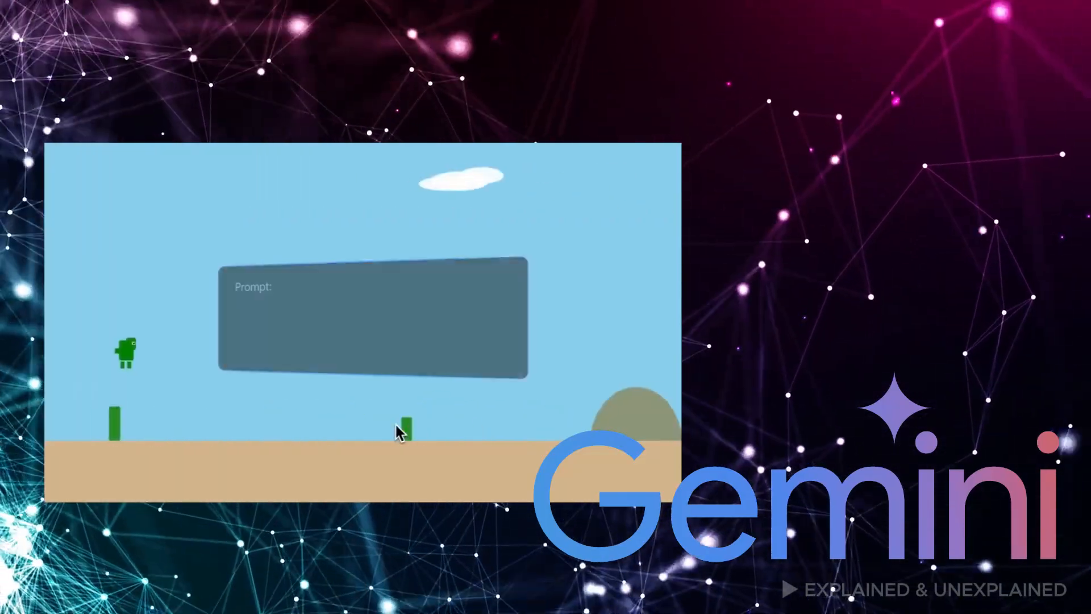
# - Ask AI Studio for a pixel-dinosaur p5.js endless runner game, then start editing an empty sketch
pyautogui.write('Make me a captivating endless runner game. Key instructions on the scr')
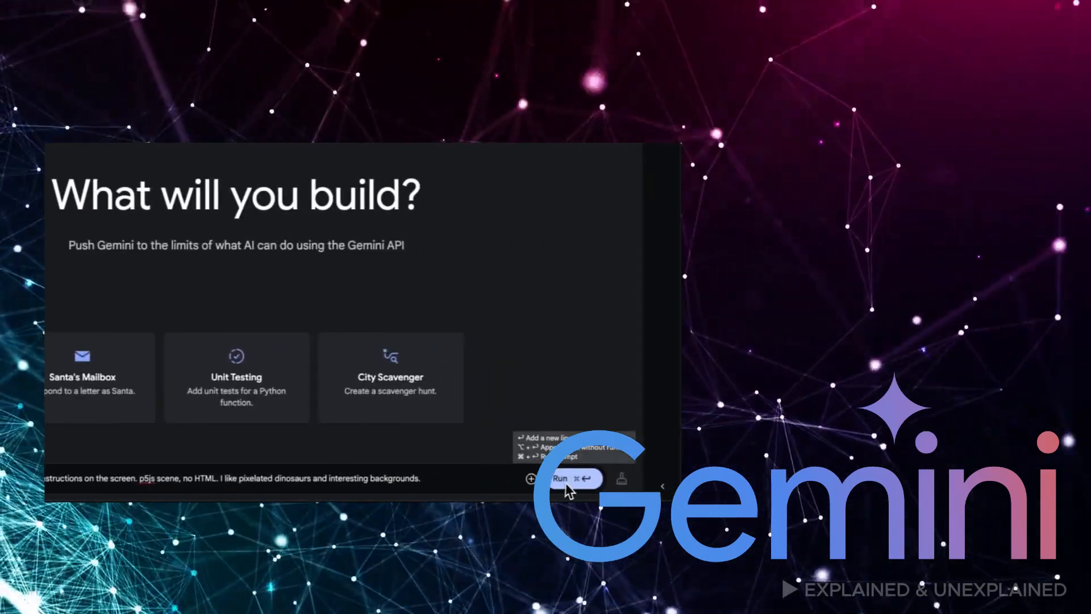
pyautogui.click(560, 478)
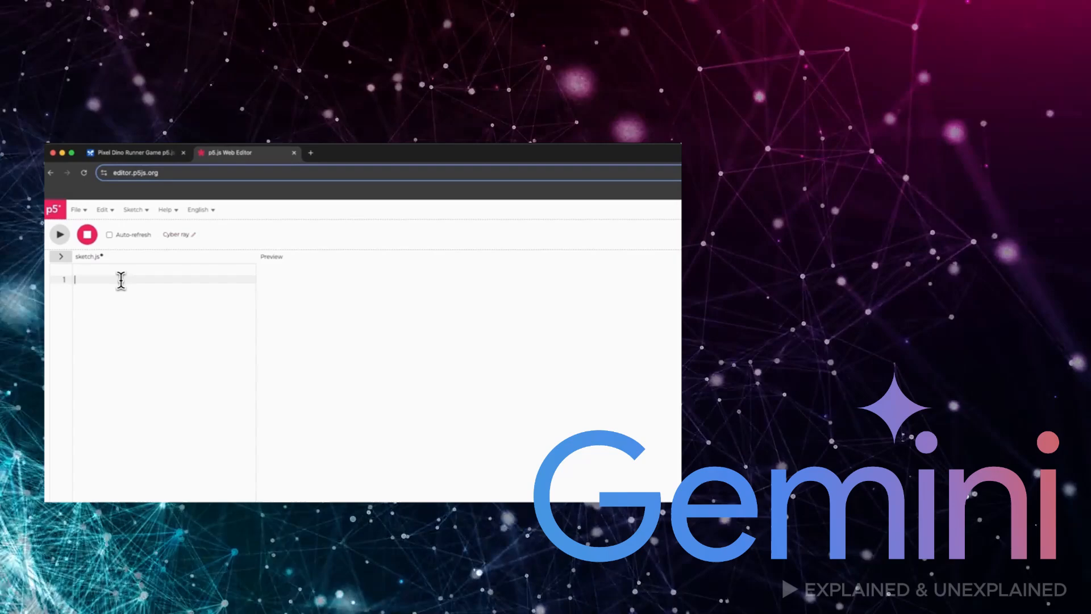
pyautogui.click(59, 233)
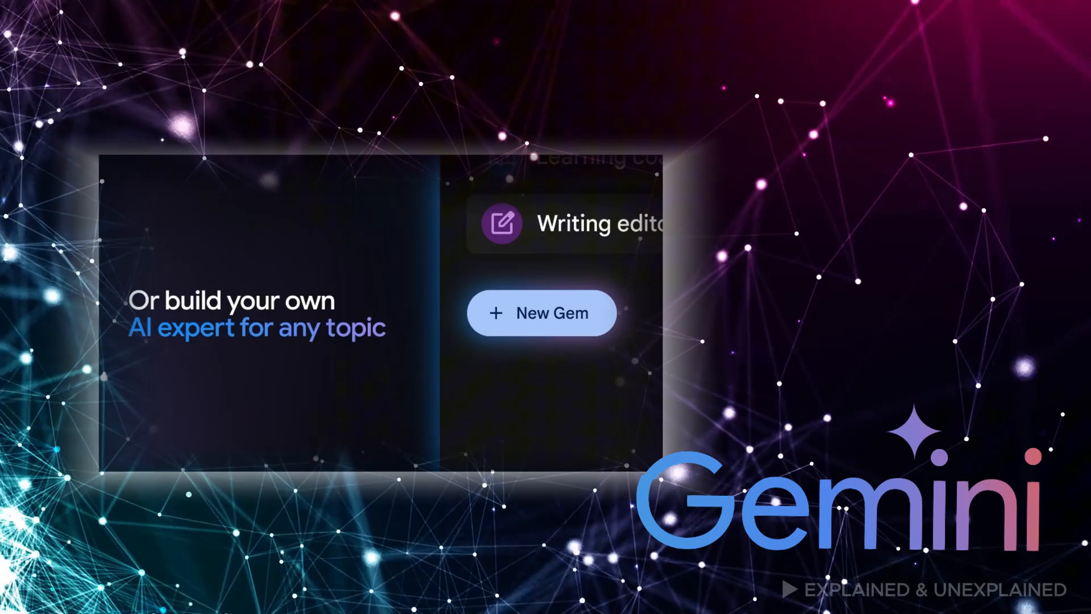
# - Create a Gem named 'Dinner party planner' and have Gemini rewrite its instructions
pyautogui.click(542, 312)
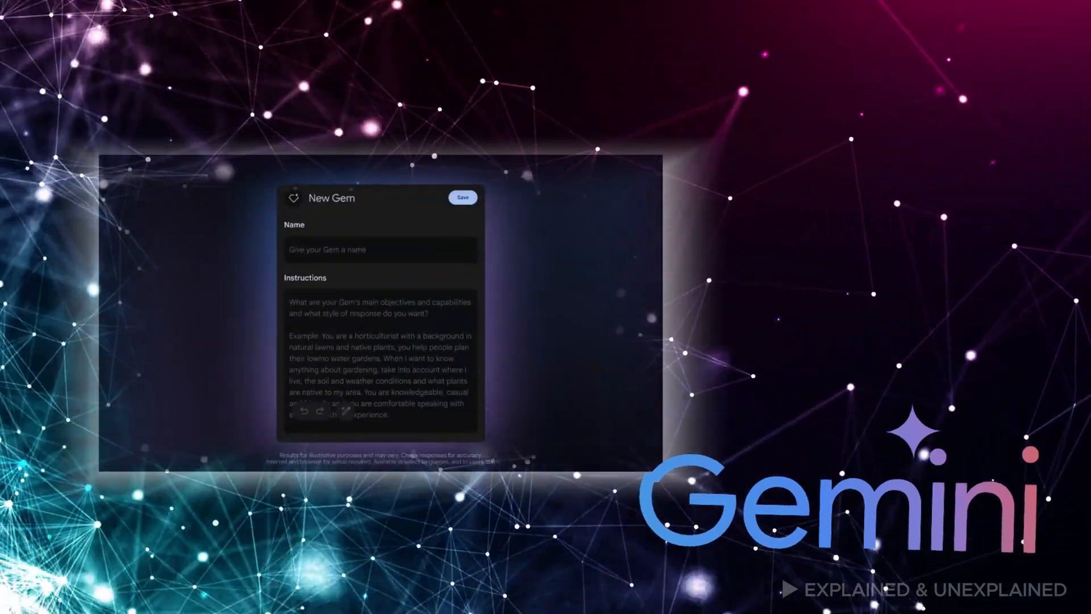
pyautogui.write('Dinner party planner')
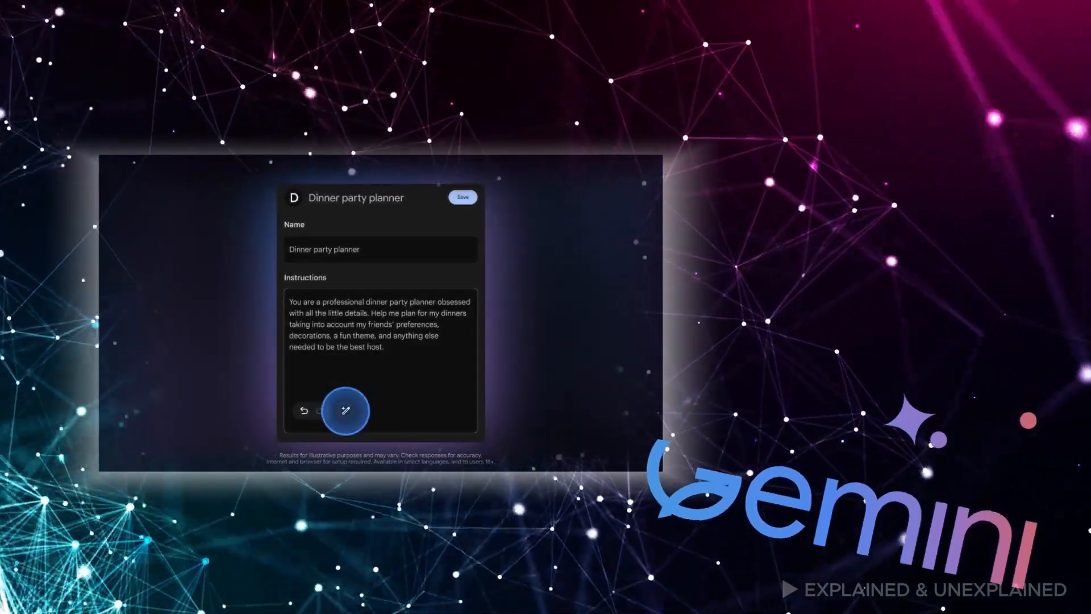
pyautogui.click(345, 409)
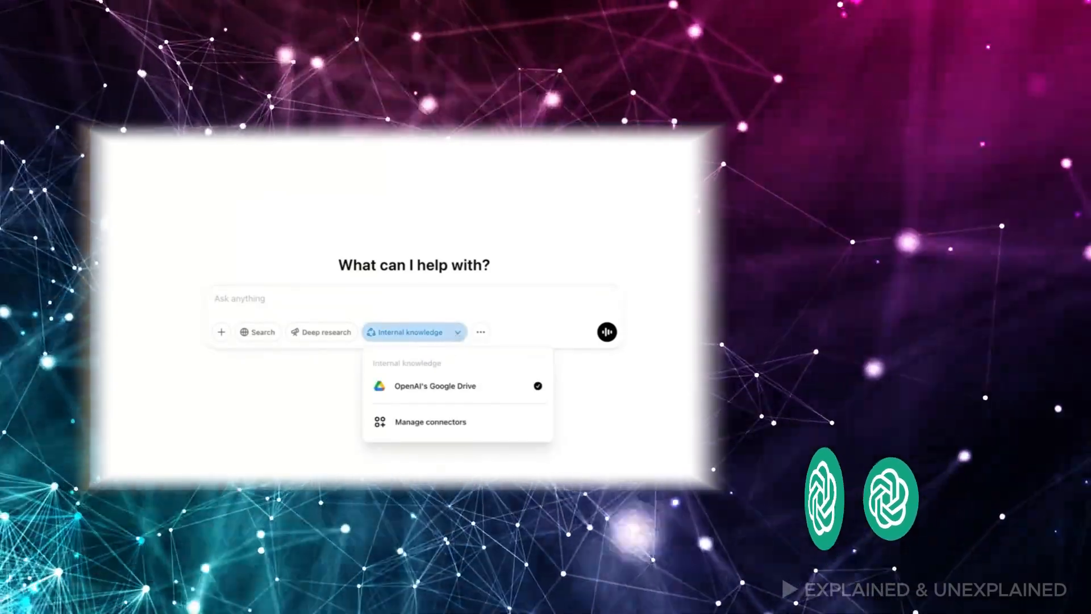
# - Ask ChatGPT, with internal knowledge, what a new product team member should know about Project Pyxis
pyautogui.click(414, 298)
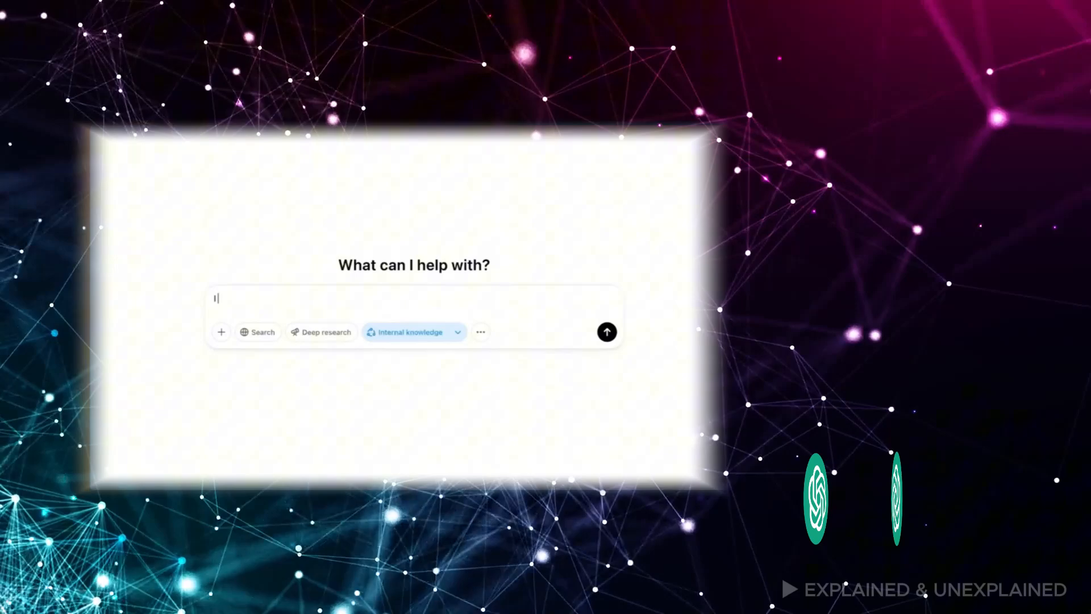
pyautogui.write('I just joined the product team at OpenAI. Can you catch me up')
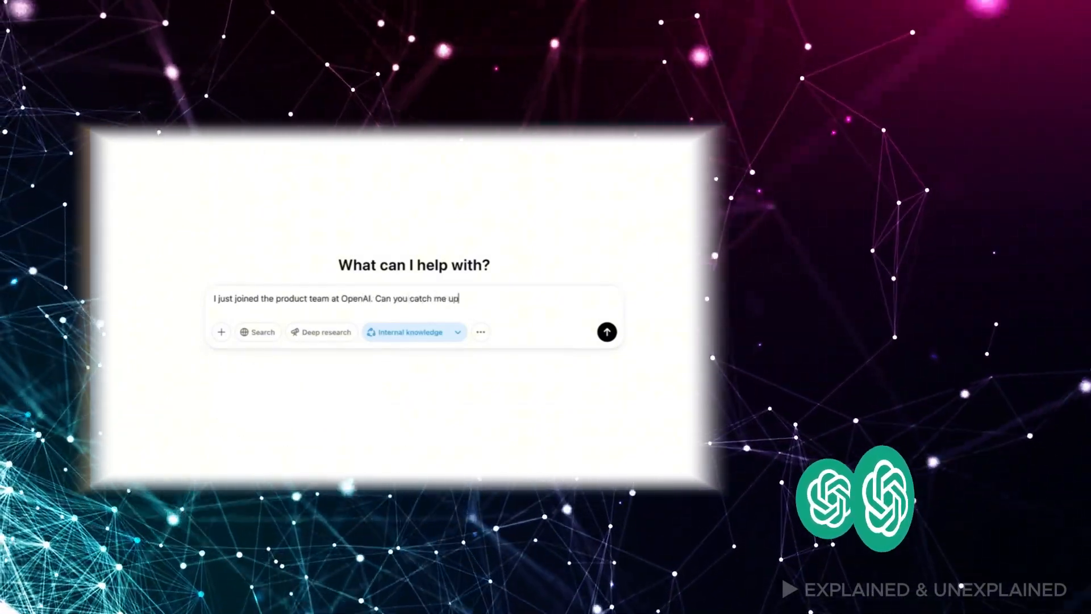
pyautogui.write('on project pyxis?')
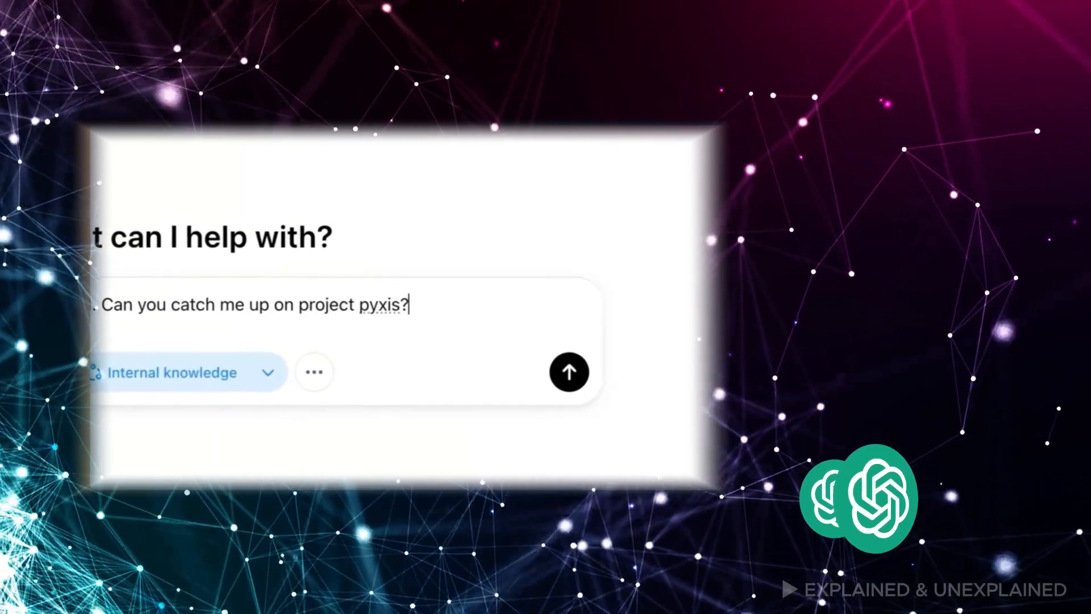
pyautogui.click(569, 371)
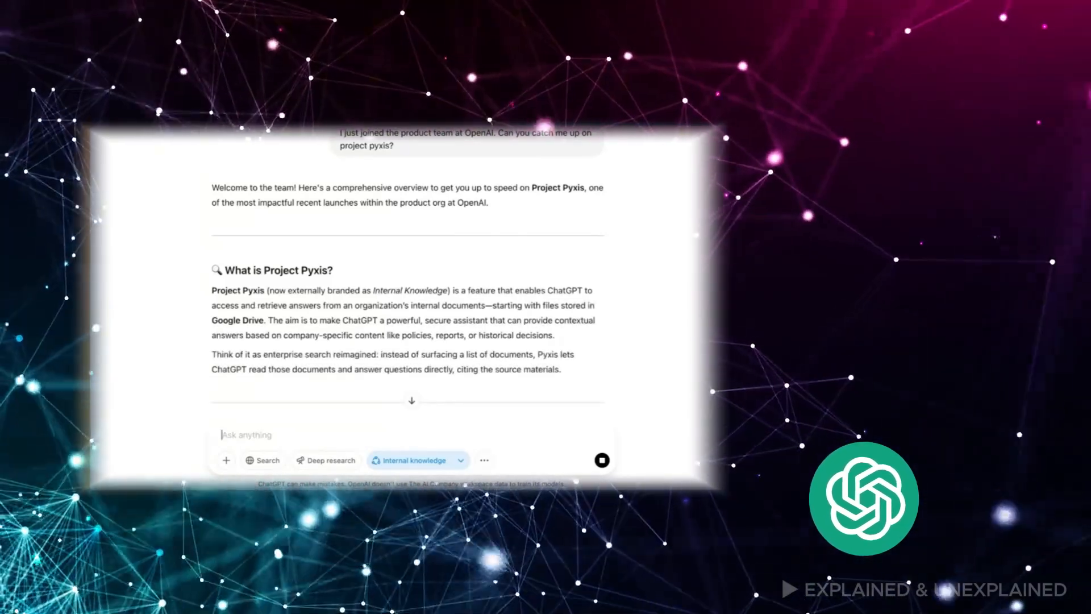
# - Read through the Drive-sourced answer and draft a follow-up requesting a script for tomorrow's customer demo
pyautogui.scroll(-3)
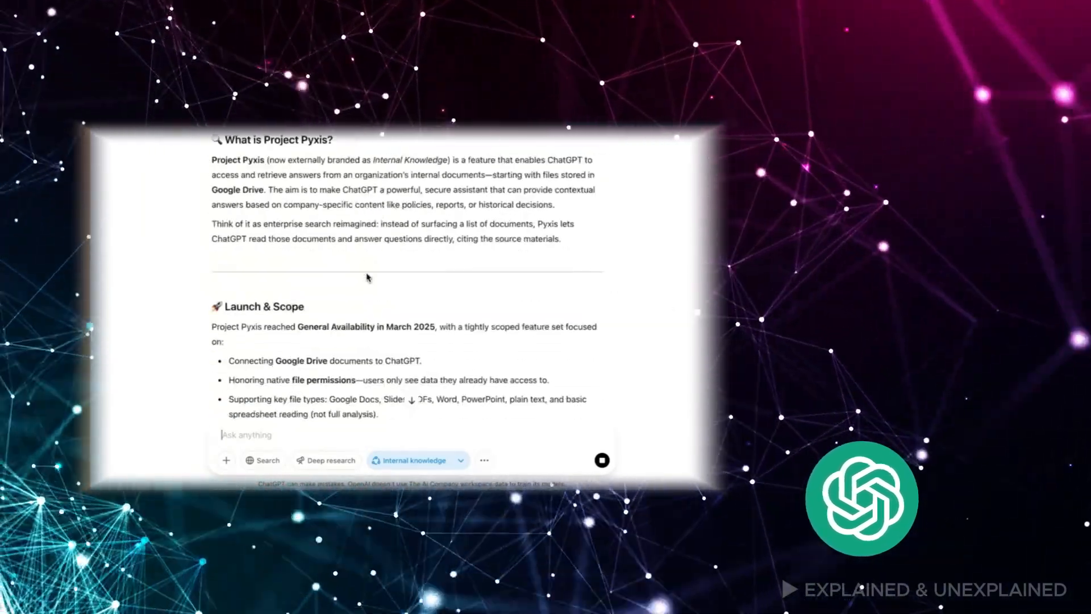
pyautogui.scroll(-3)
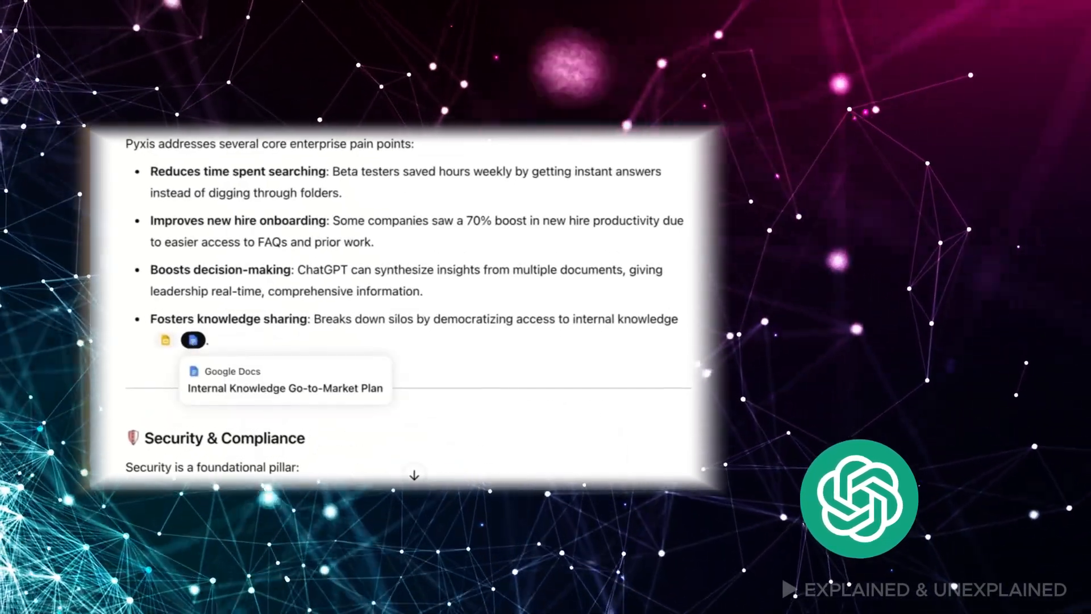
pyautogui.scroll(-3)
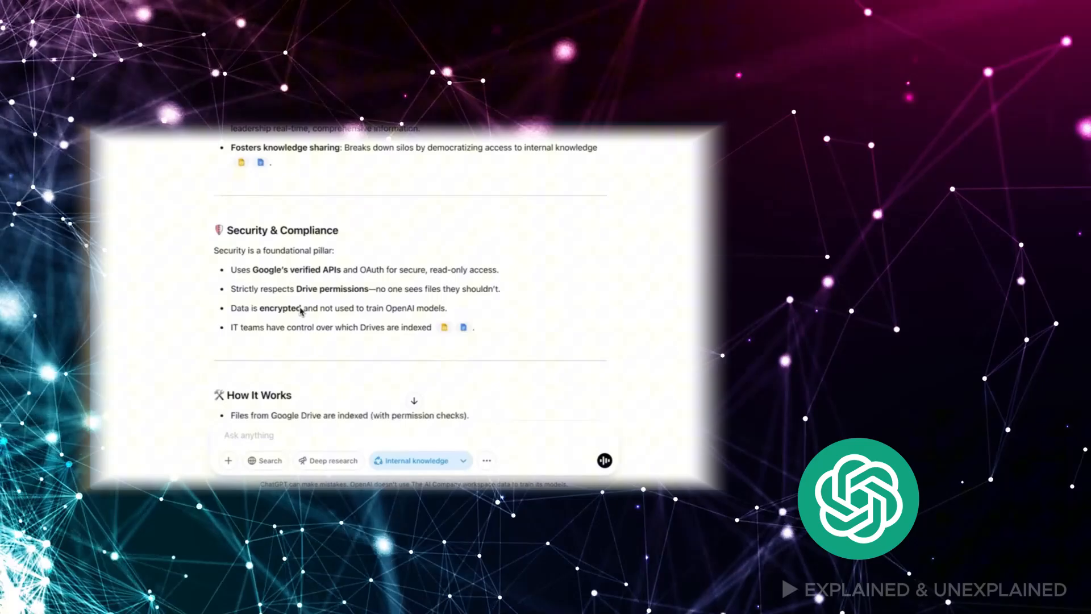
pyautogui.scroll(-3)
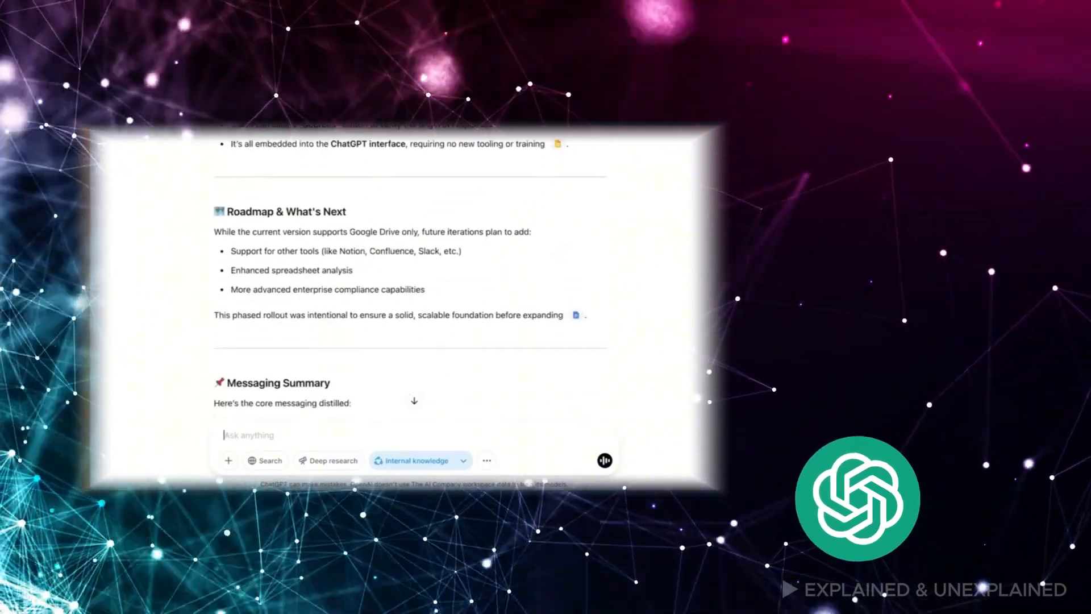
pyautogui.scroll(-3)
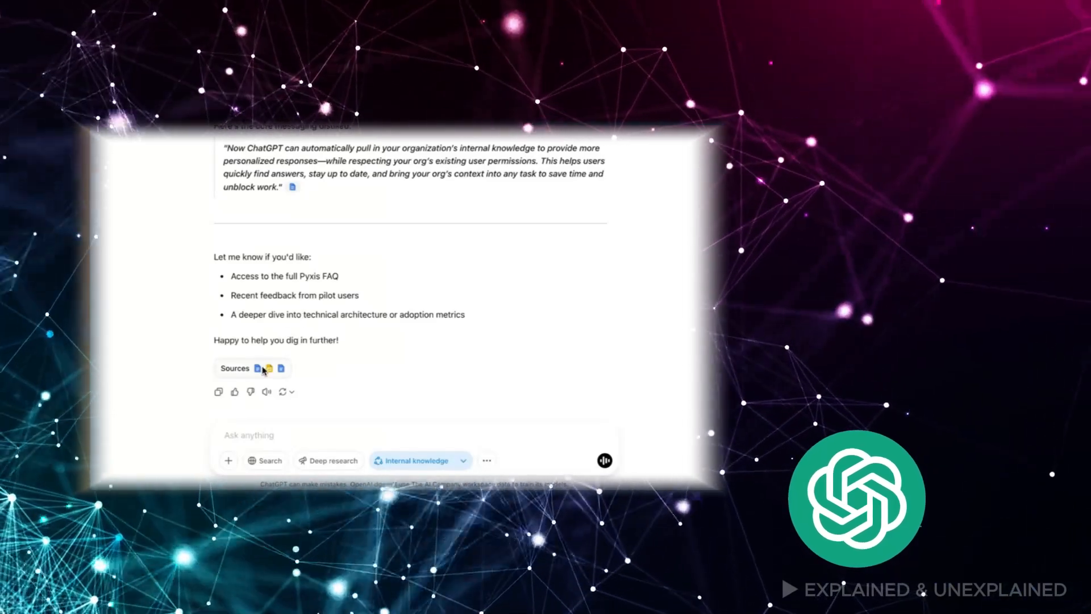
pyautogui.write("I'm demoing this for a customer")
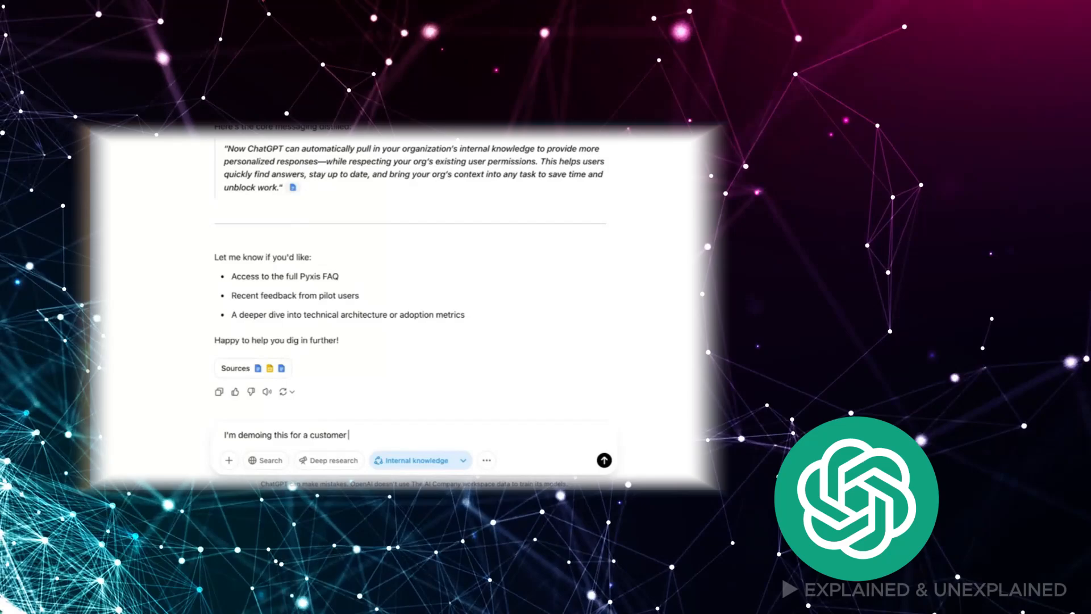
pyautogui.write('tomorrow - can you draft a scr')
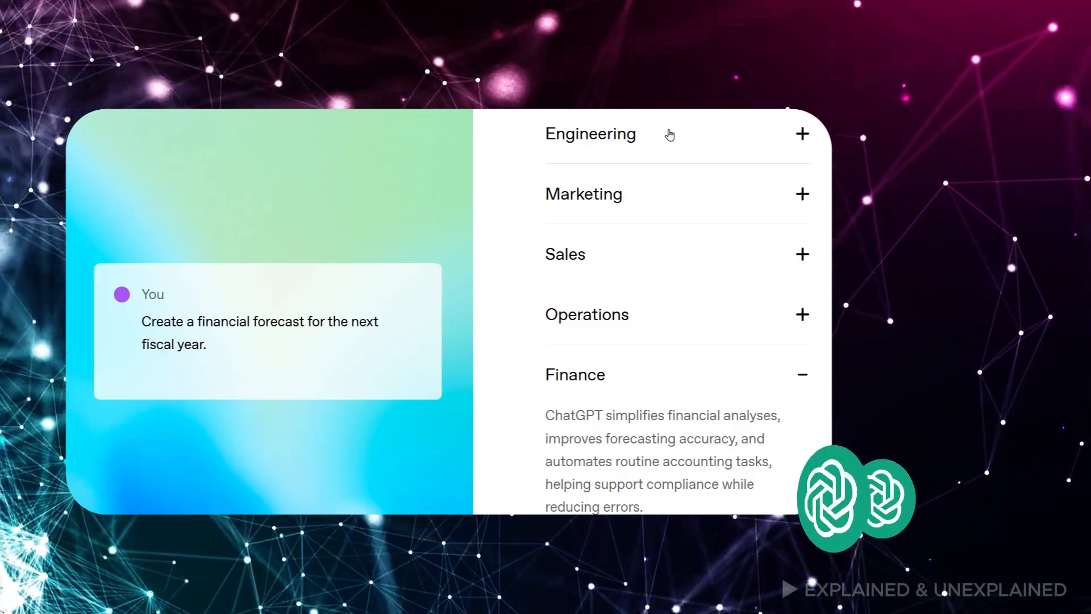
# - Expand the Engineering use cases, view the Fintech report, and reach the Sol voice picker
pyautogui.click(590, 133)
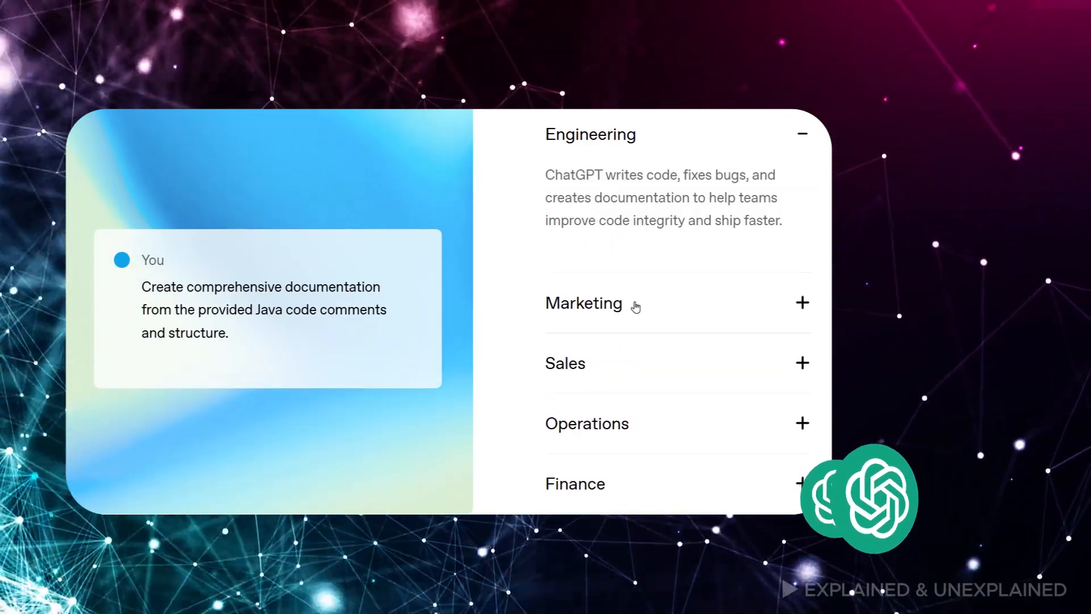
pyautogui.click(583, 303)
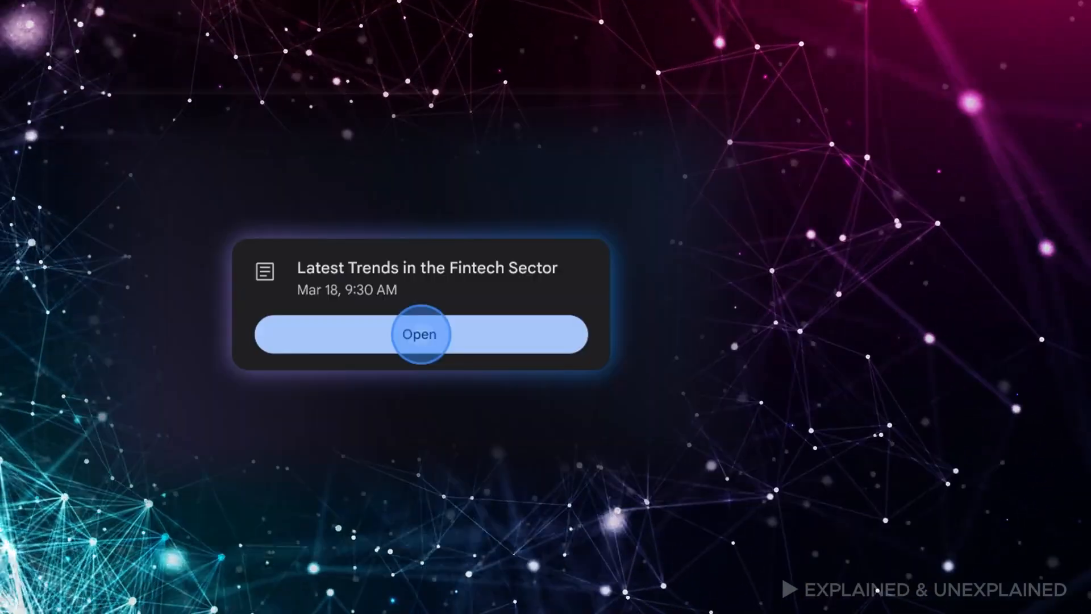
pyautogui.click(418, 334)
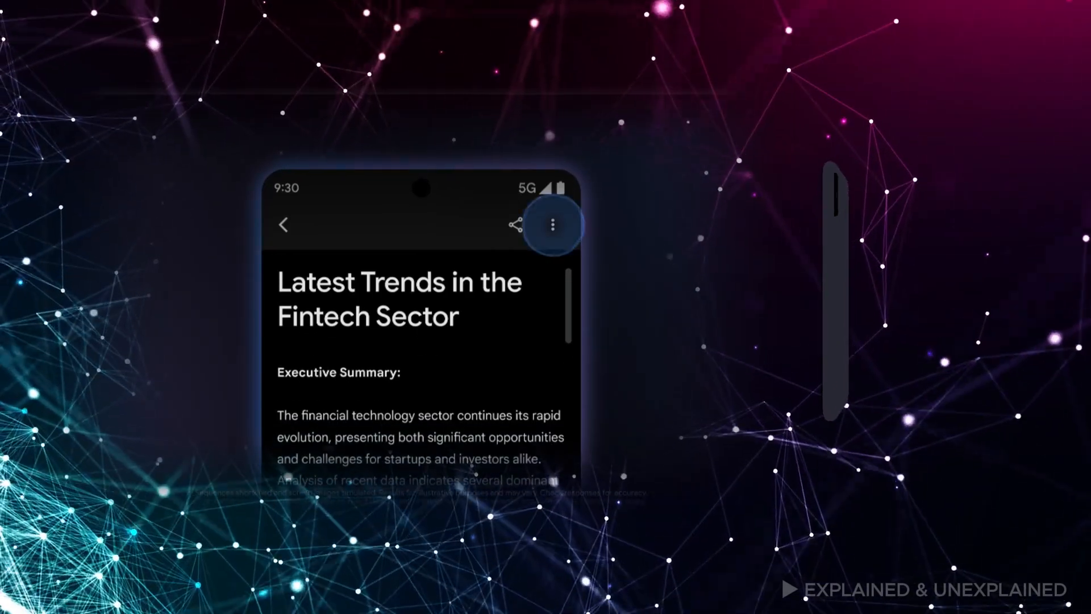
pyautogui.click(552, 223)
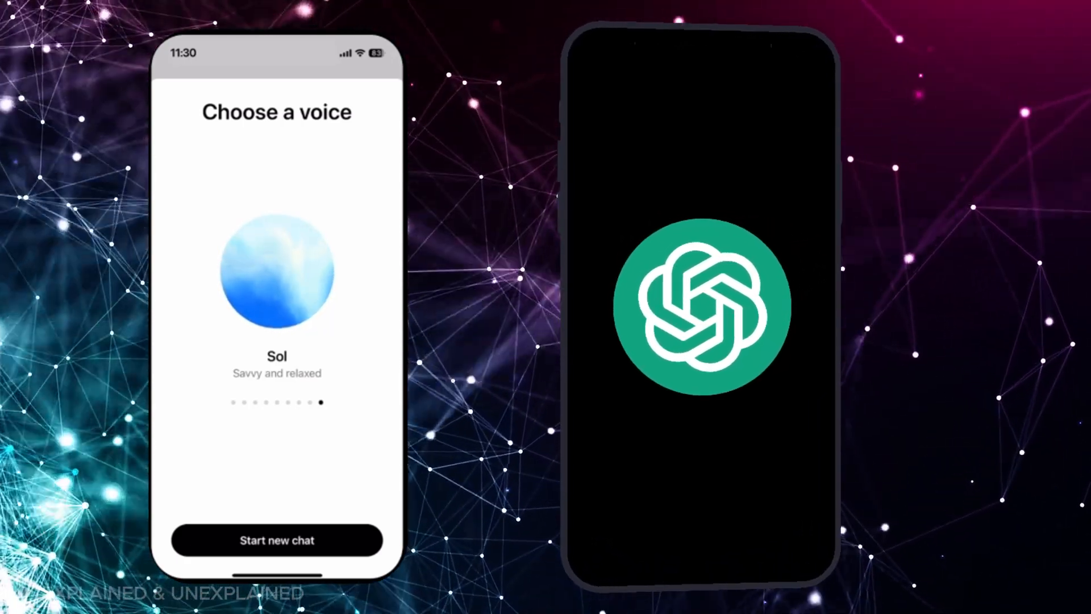
# - View the benchmark table and the Analyze data feature, then reach Gemini's prompt box with the PDF attached
pyautogui.click(276, 540)
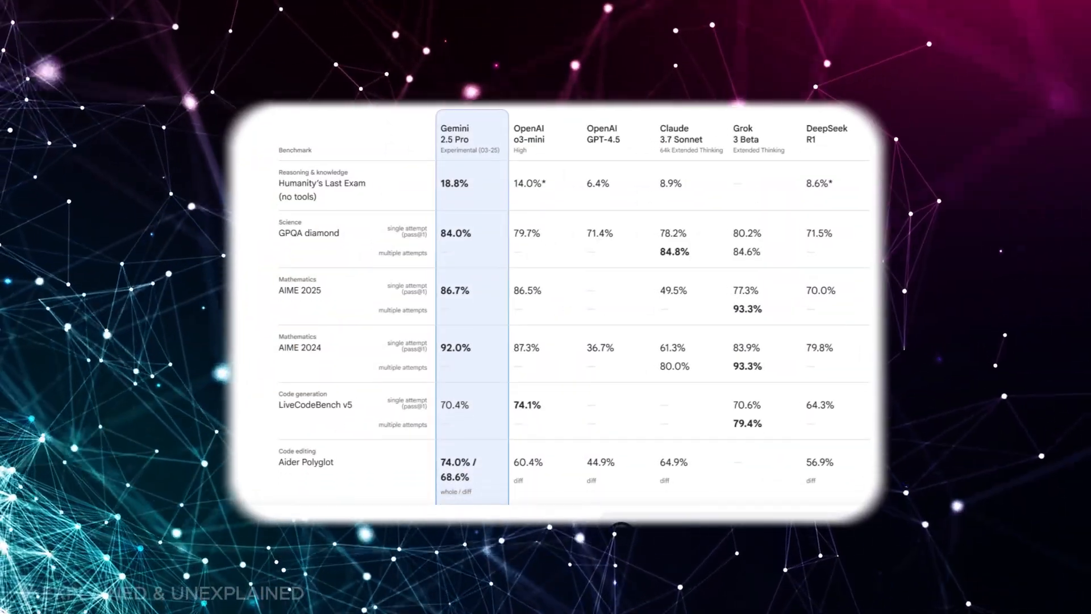
pyautogui.scroll(-3)
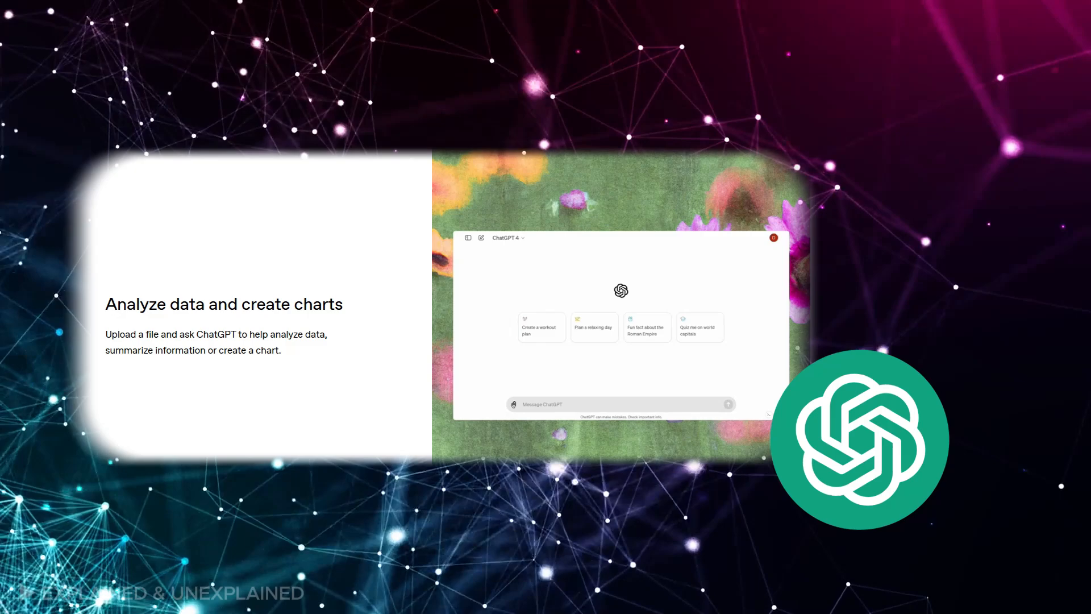
pyautogui.click(514, 404)
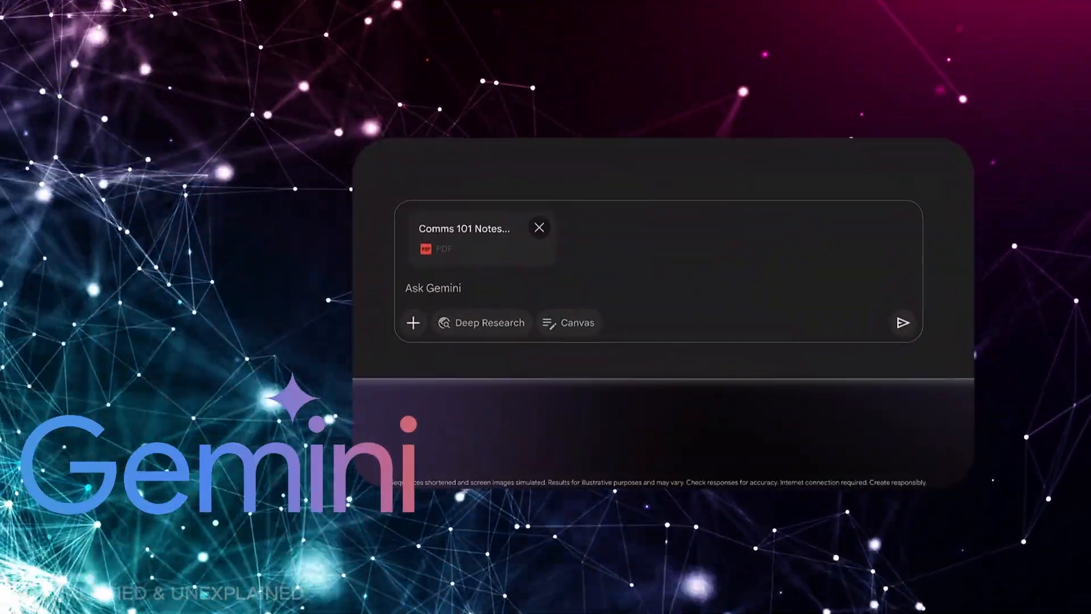
# - Enter a 5-minute speech prompt, play the Tic-Tac-Toe Canvas game, and reach the fintech research plan
pyautogui.write('Help me write a 5 minute spe')
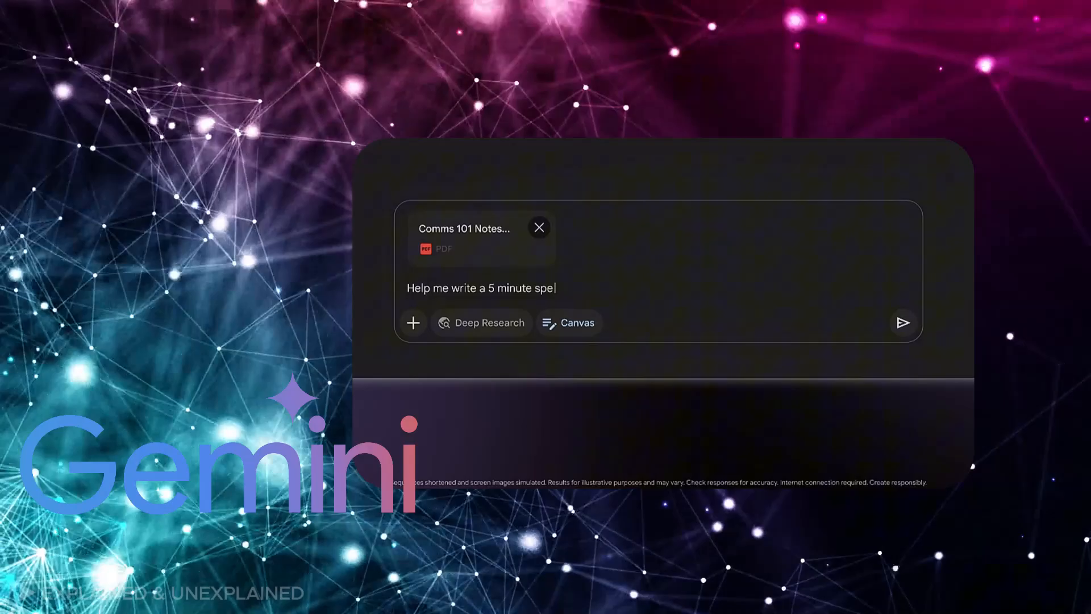
pyautogui.click(902, 322)
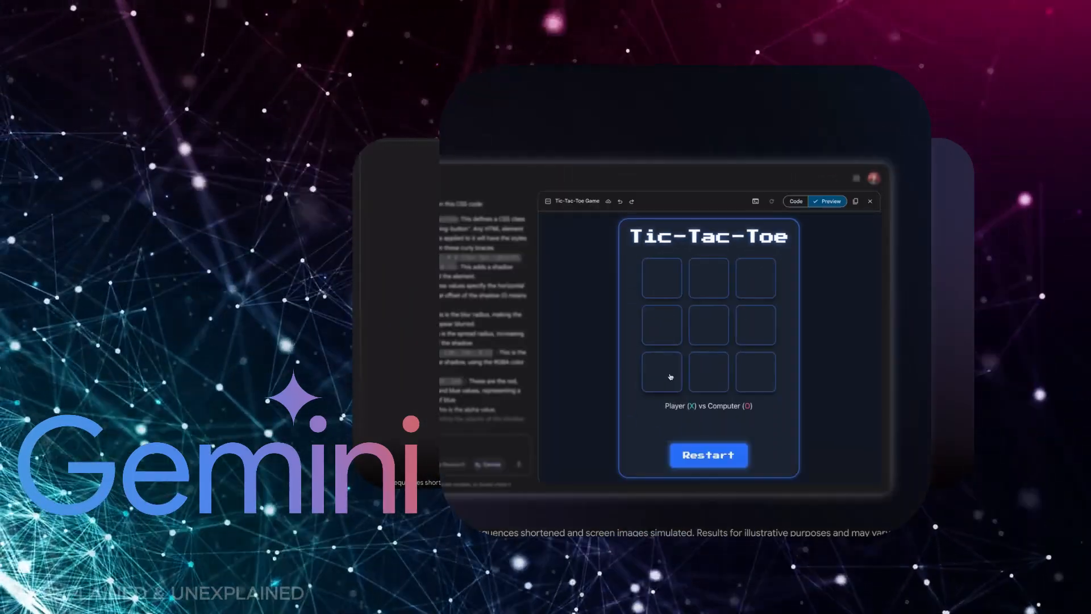
pyautogui.click(662, 371)
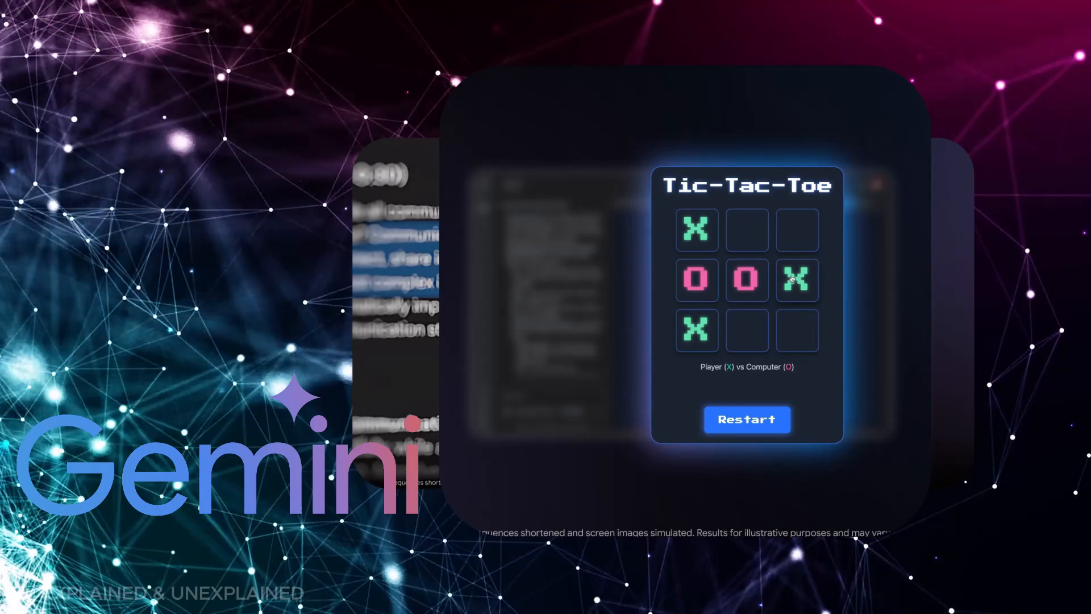
pyautogui.click(746, 329)
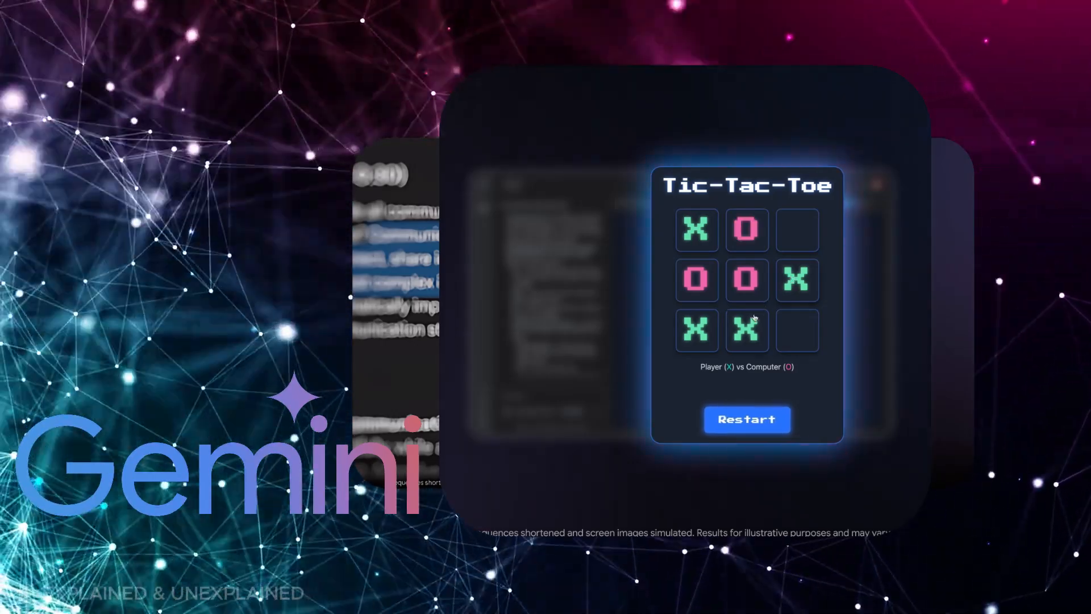
pyautogui.click(797, 229)
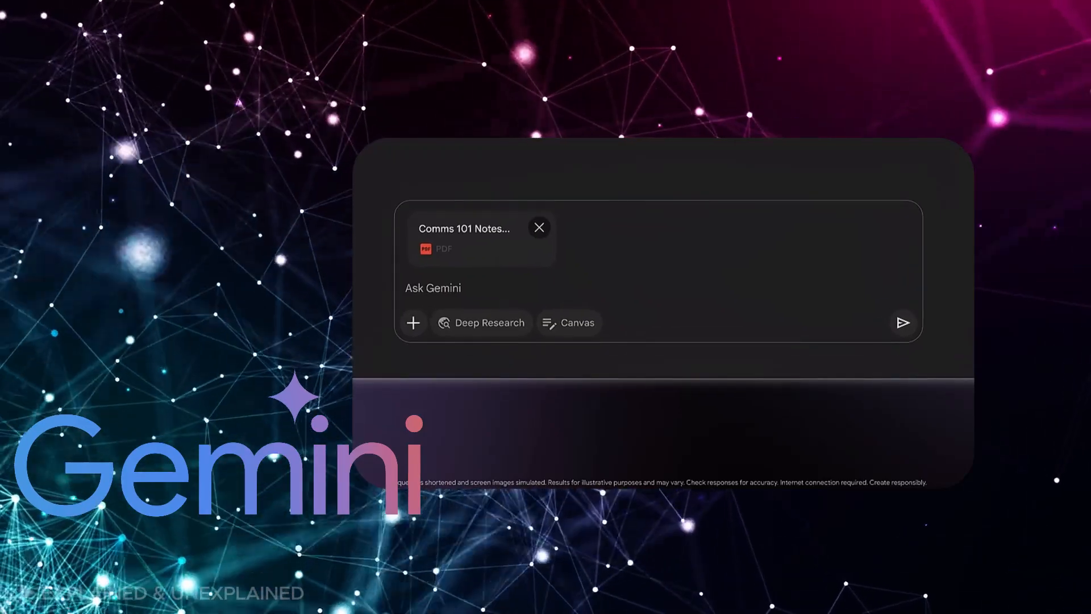
pyautogui.write('Help me write a 5 minute sp')
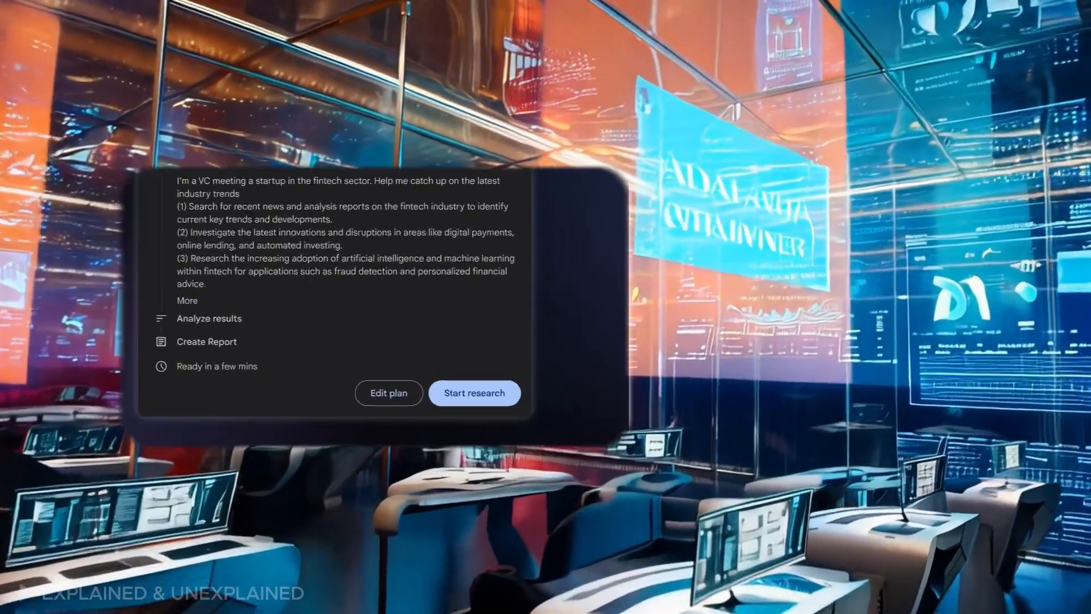
# - Switch to ChatGPT and request a chart of average engagement by channel from the social media CSV
pyautogui.click(474, 393)
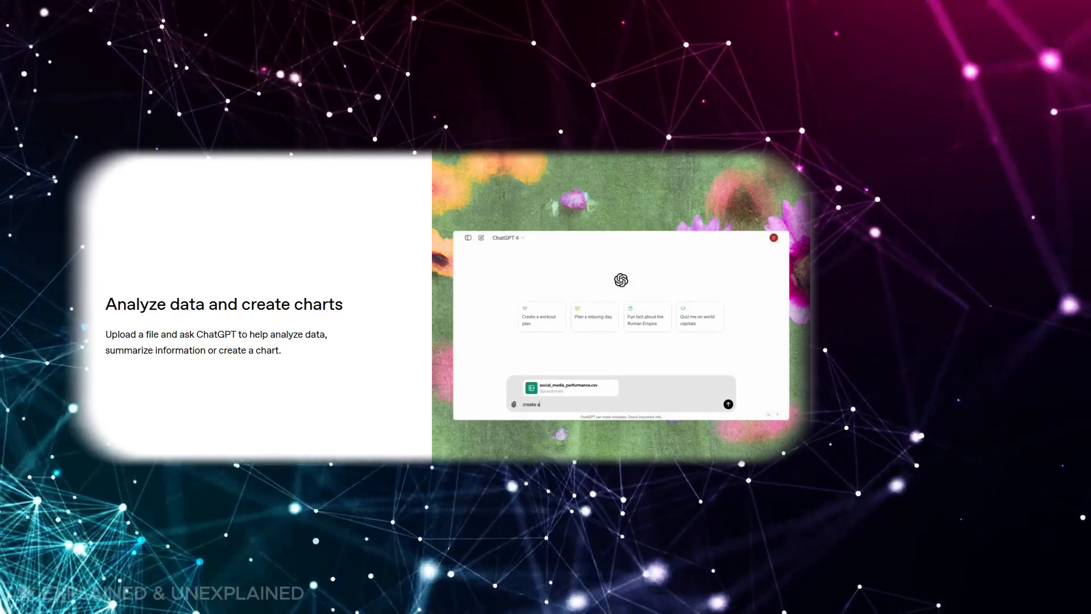
pyautogui.click(728, 403)
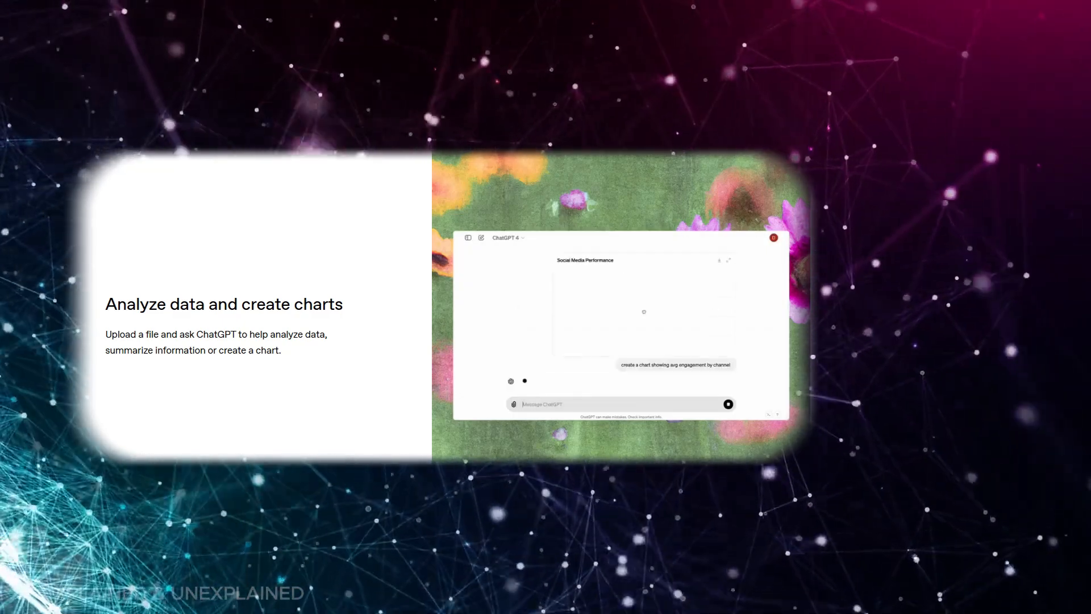